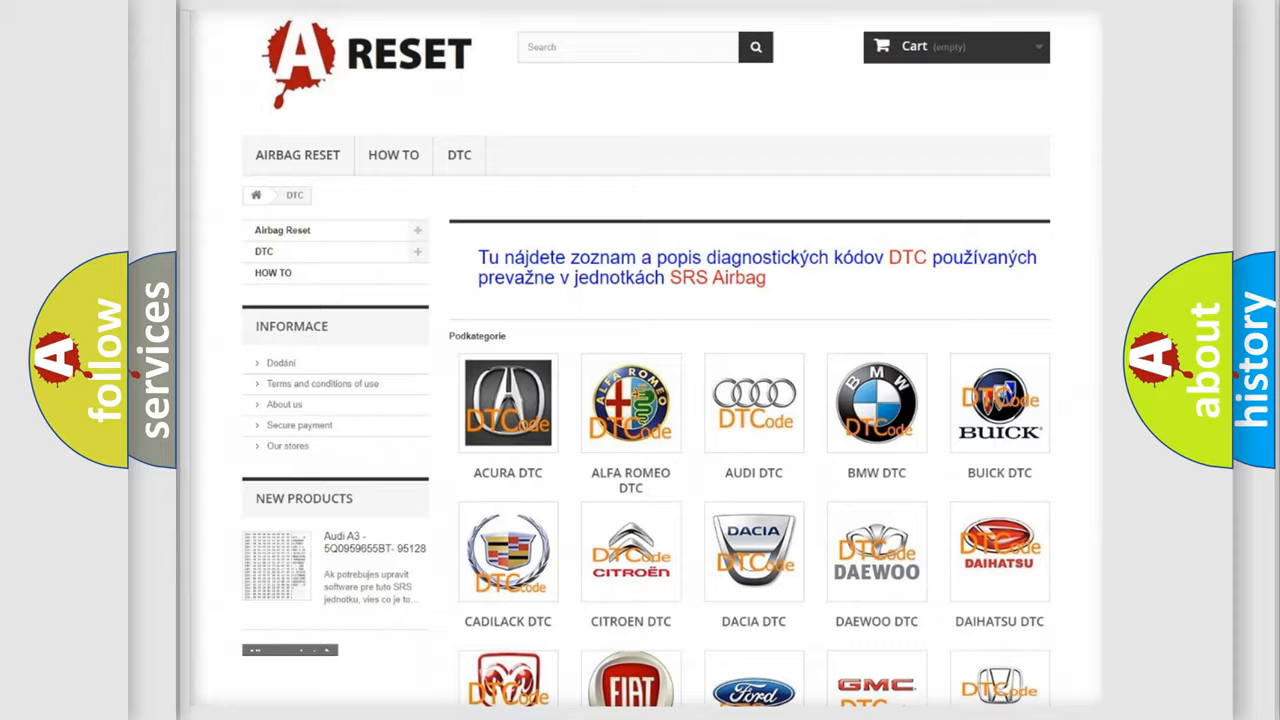
Choose Toyota from the DTC brand grid and browse its diagnostic code subcategories.
{"action": "scroll", "scroll_direction": "down", "scroll_amount": 3}
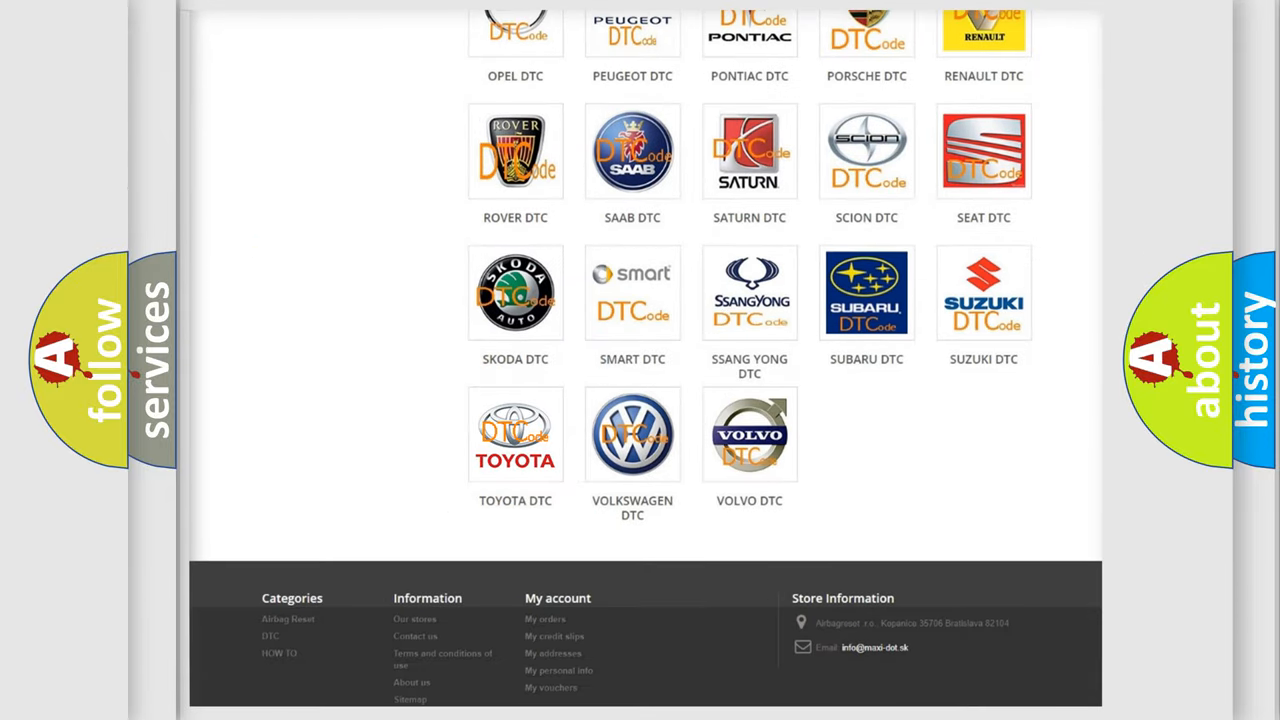
{"action": "left_click", "coordinate": [515, 434]}
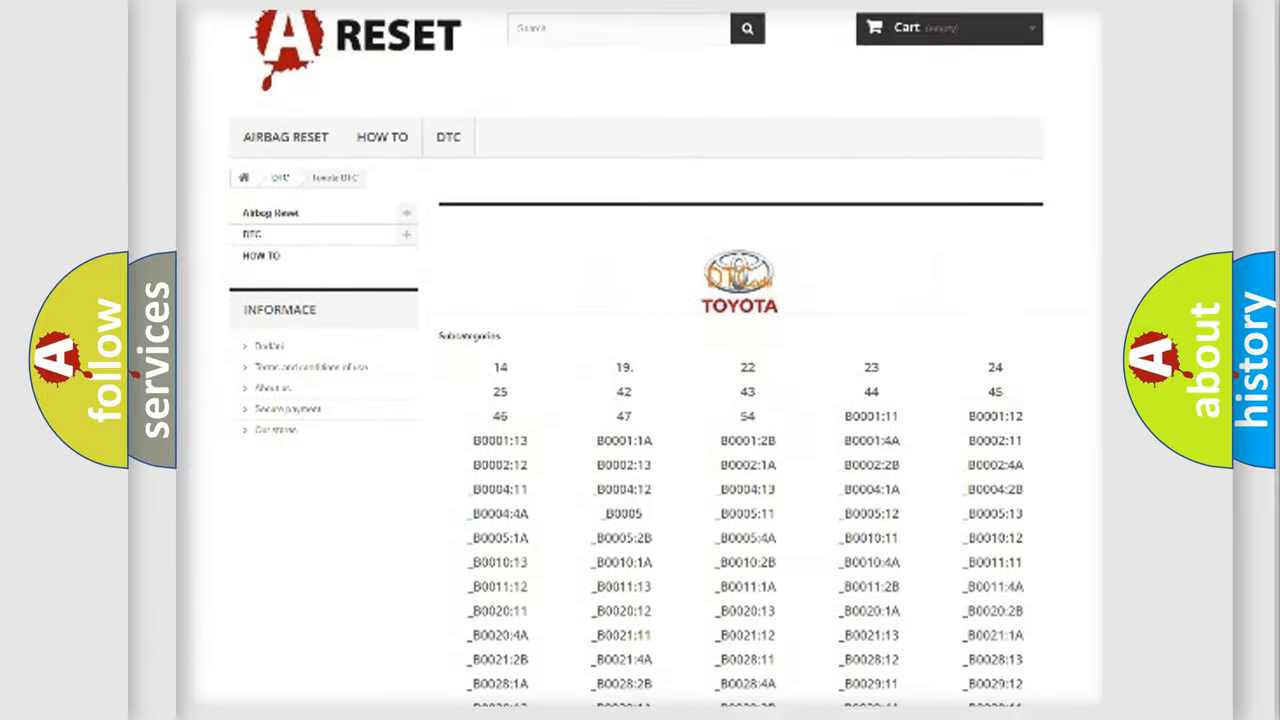
{"action": "scroll", "scroll_direction": "down", "scroll_amount": 3}
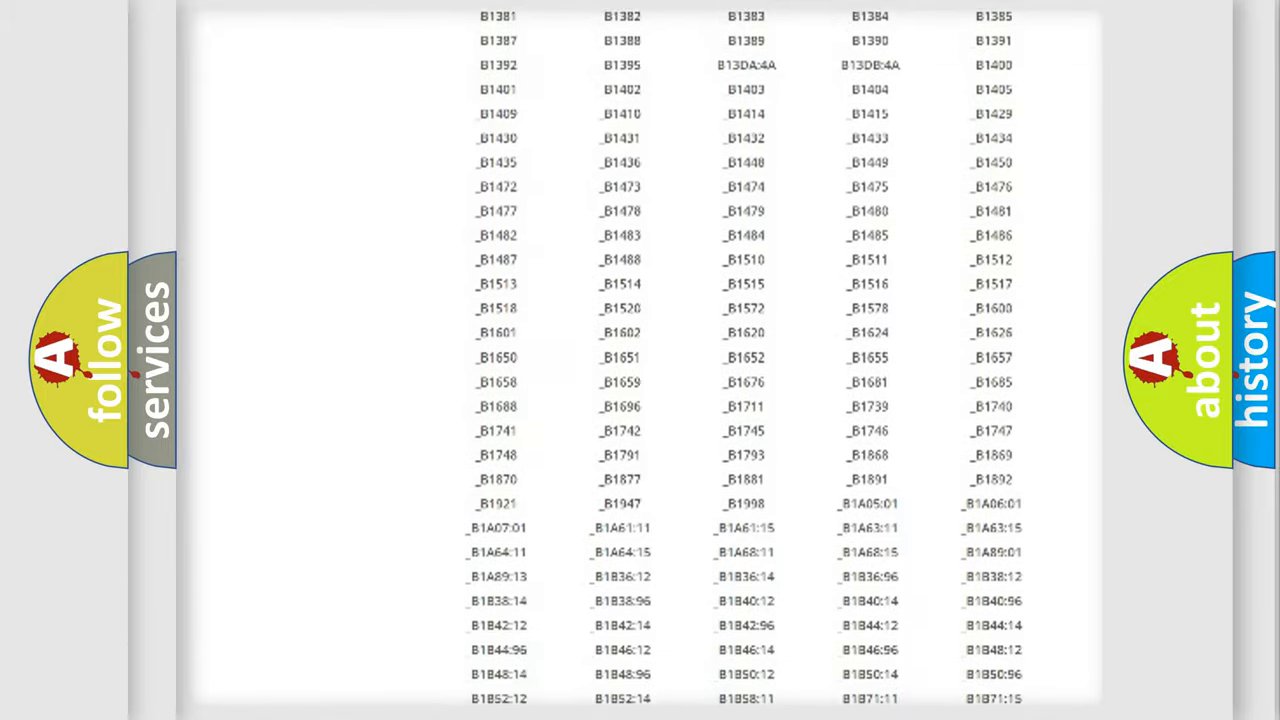
{"action": "scroll", "scroll_direction": "up", "scroll_amount": 3}
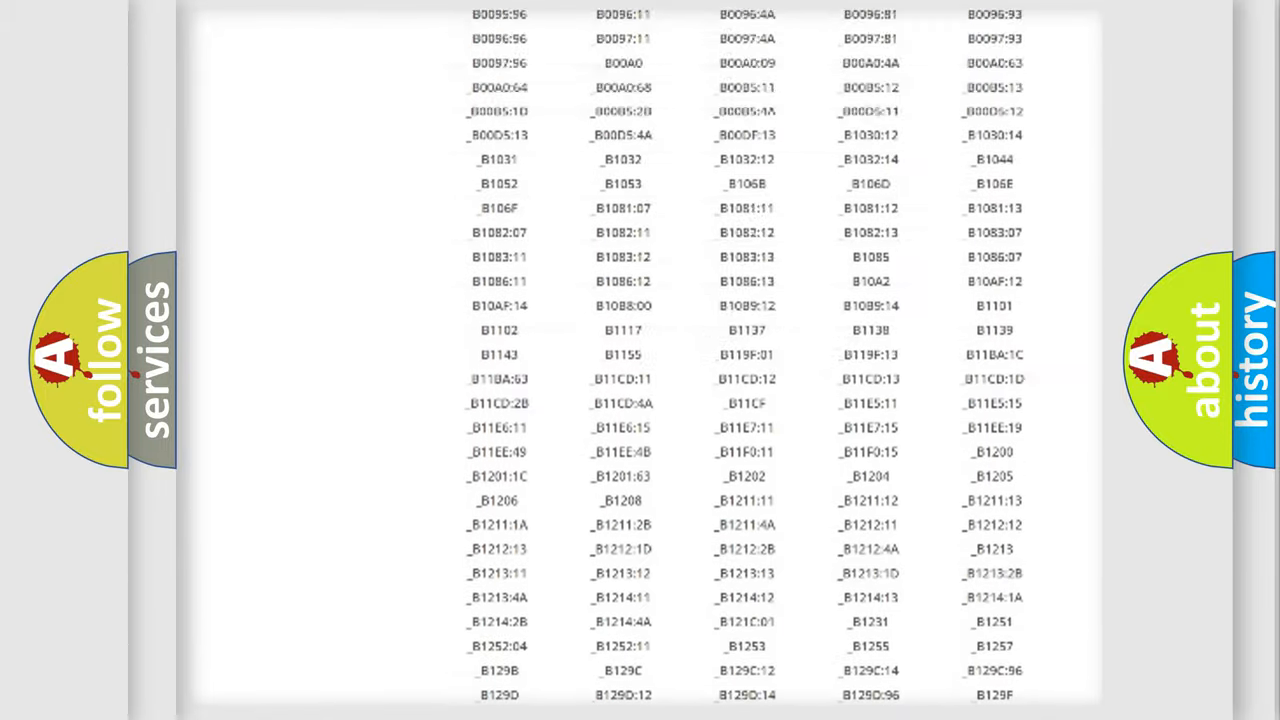
{"action": "scroll", "scroll_direction": "up", "scroll_amount": 3}
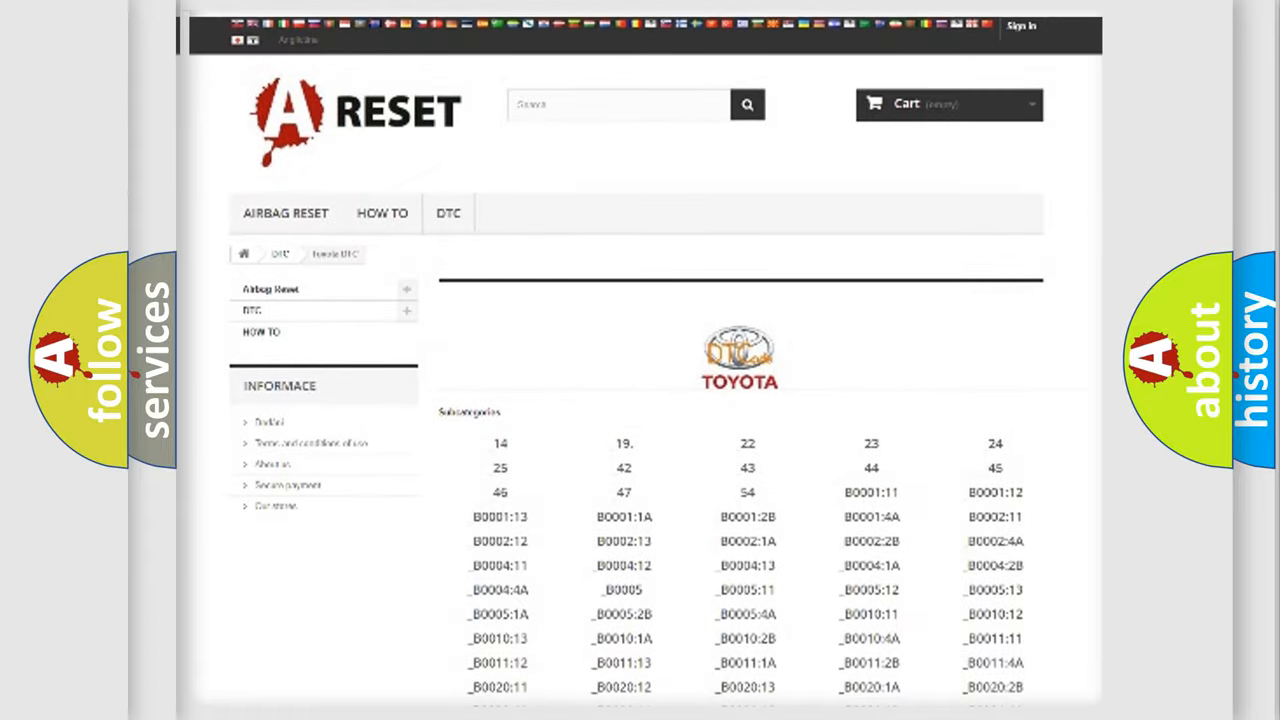